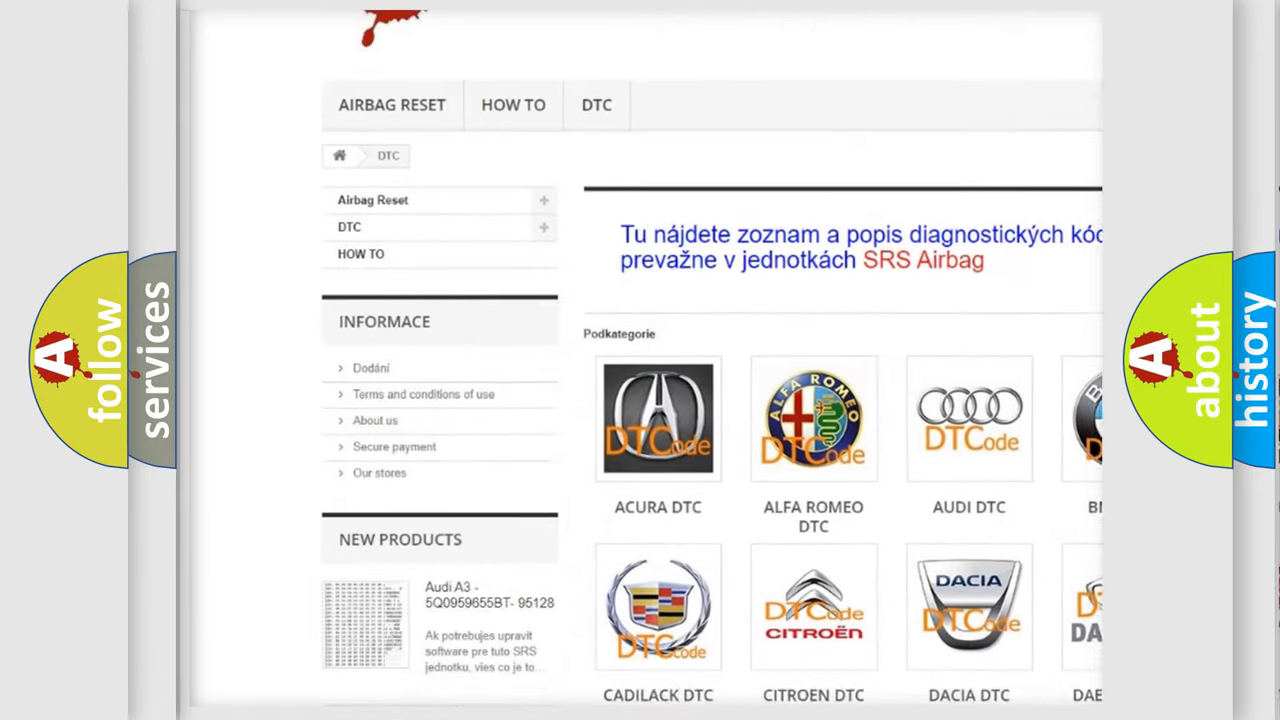
scroll("down", 3)
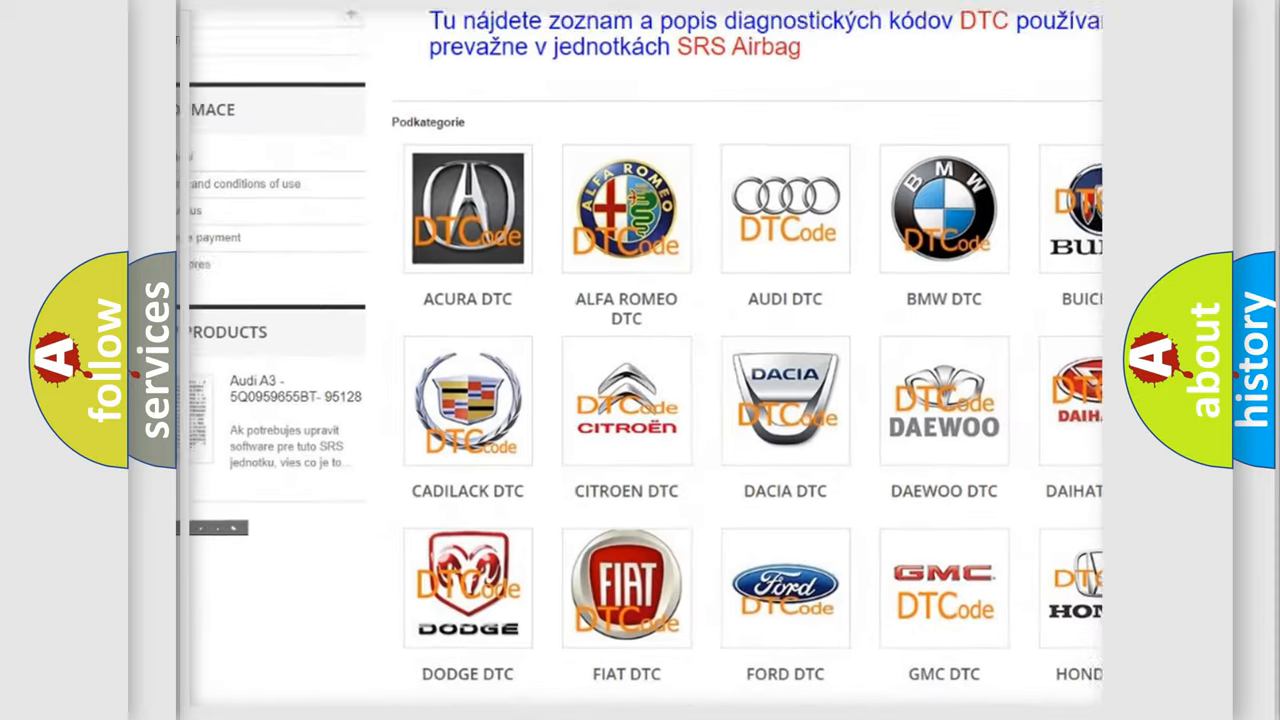
scroll("down", 3)
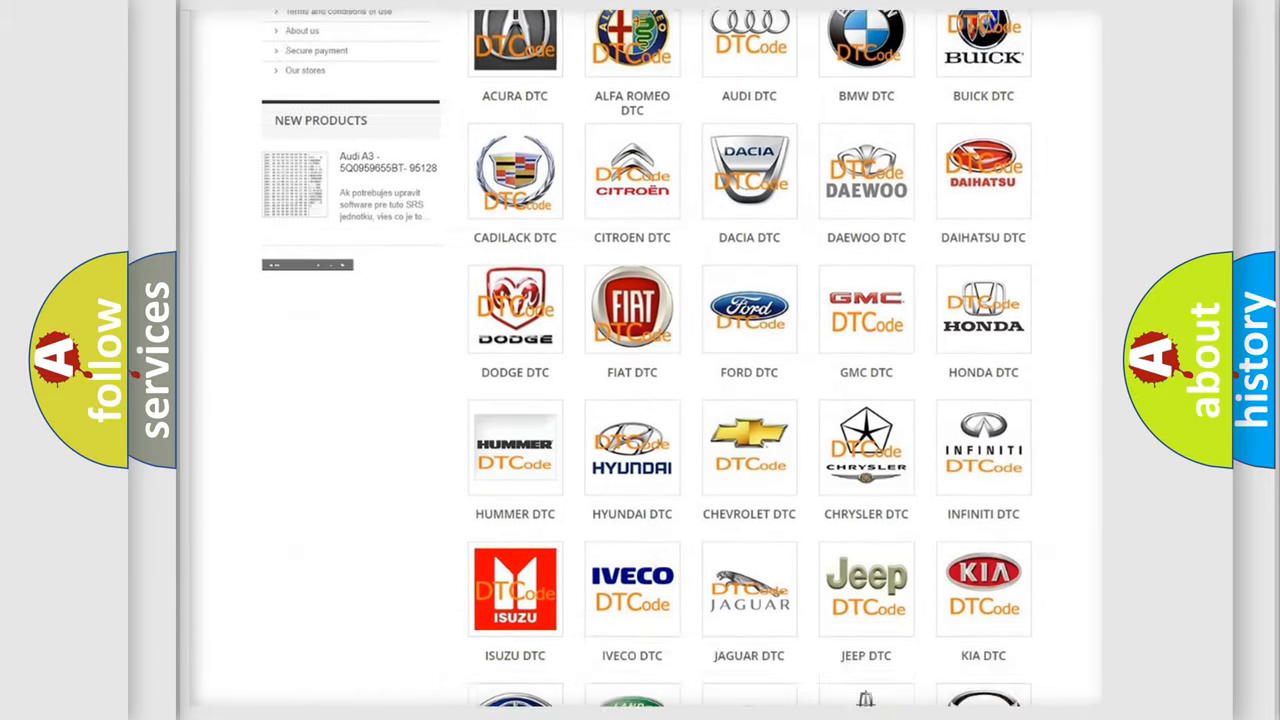
scroll("down", 3)
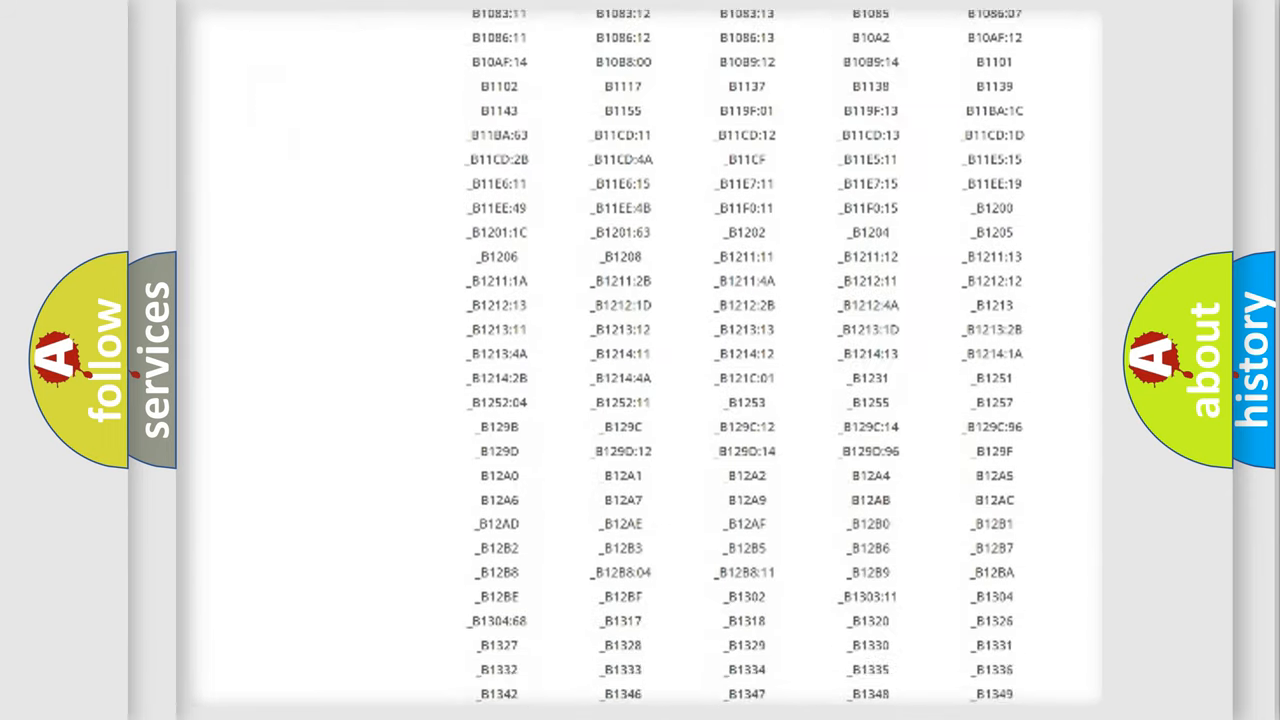
scroll("down", 3)
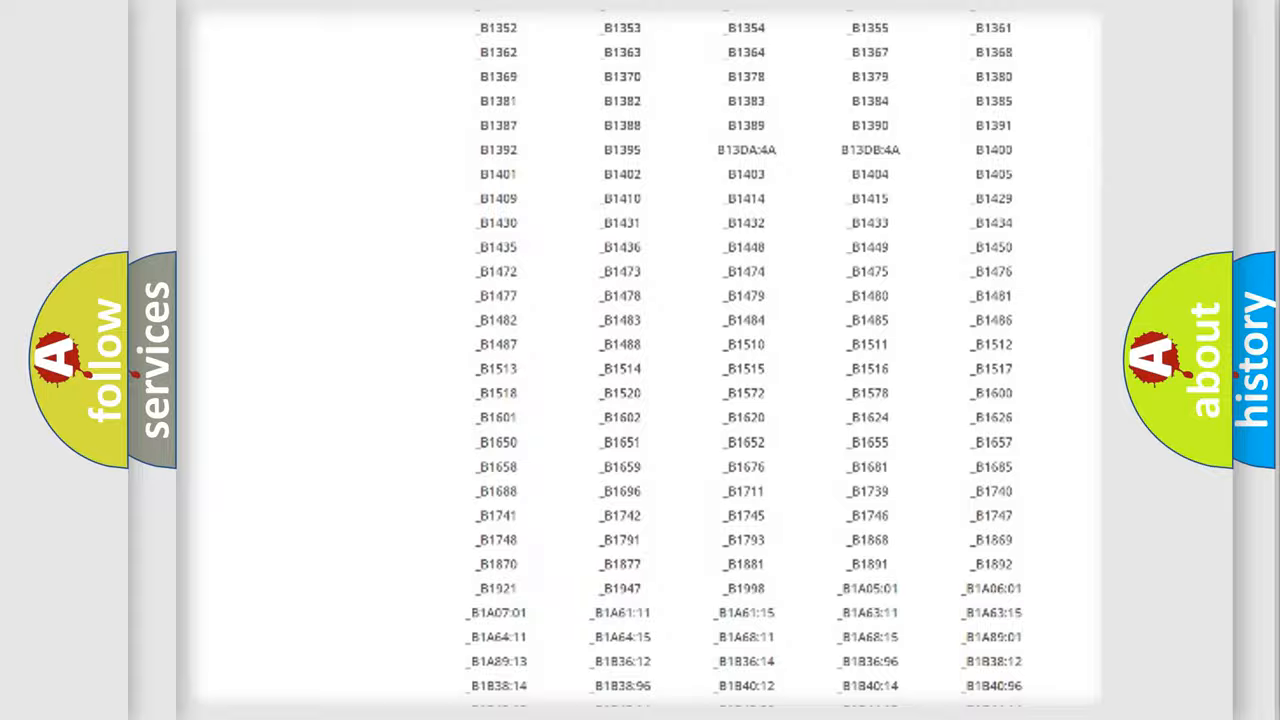